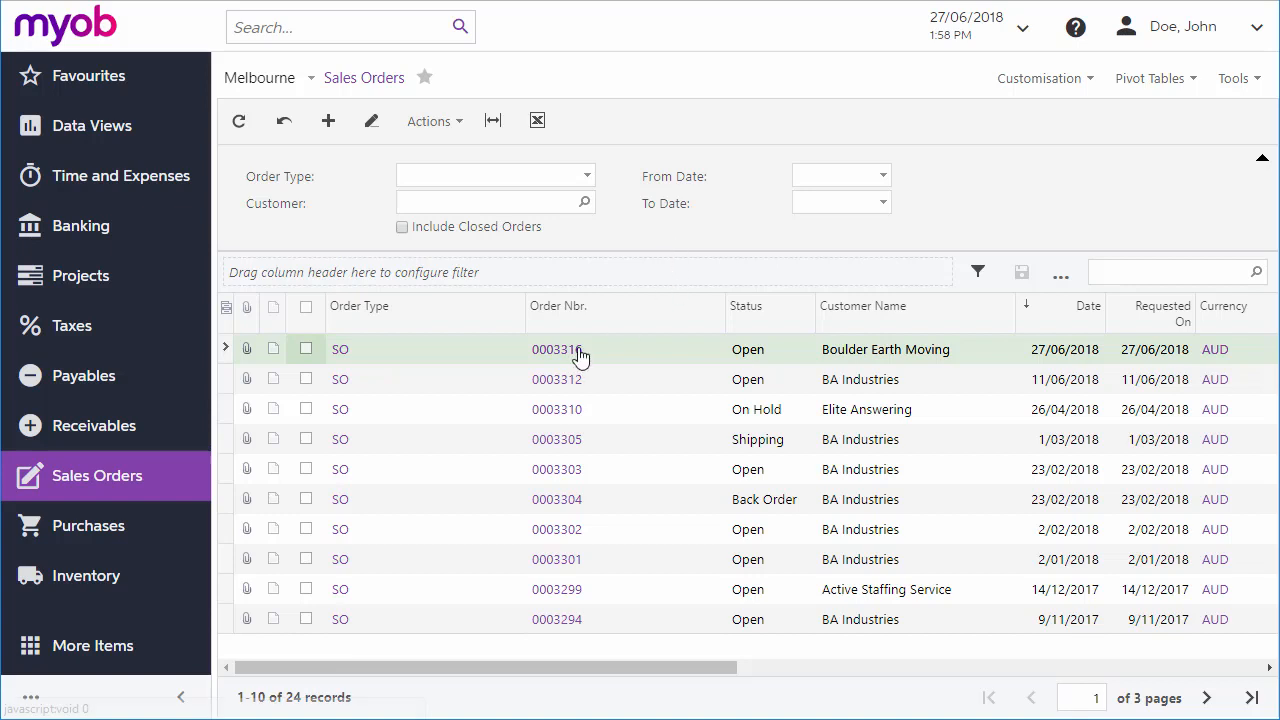
Open sales order 0003316 for Boulder Earth Moving from the Sales Orders list
left_click(328, 120)
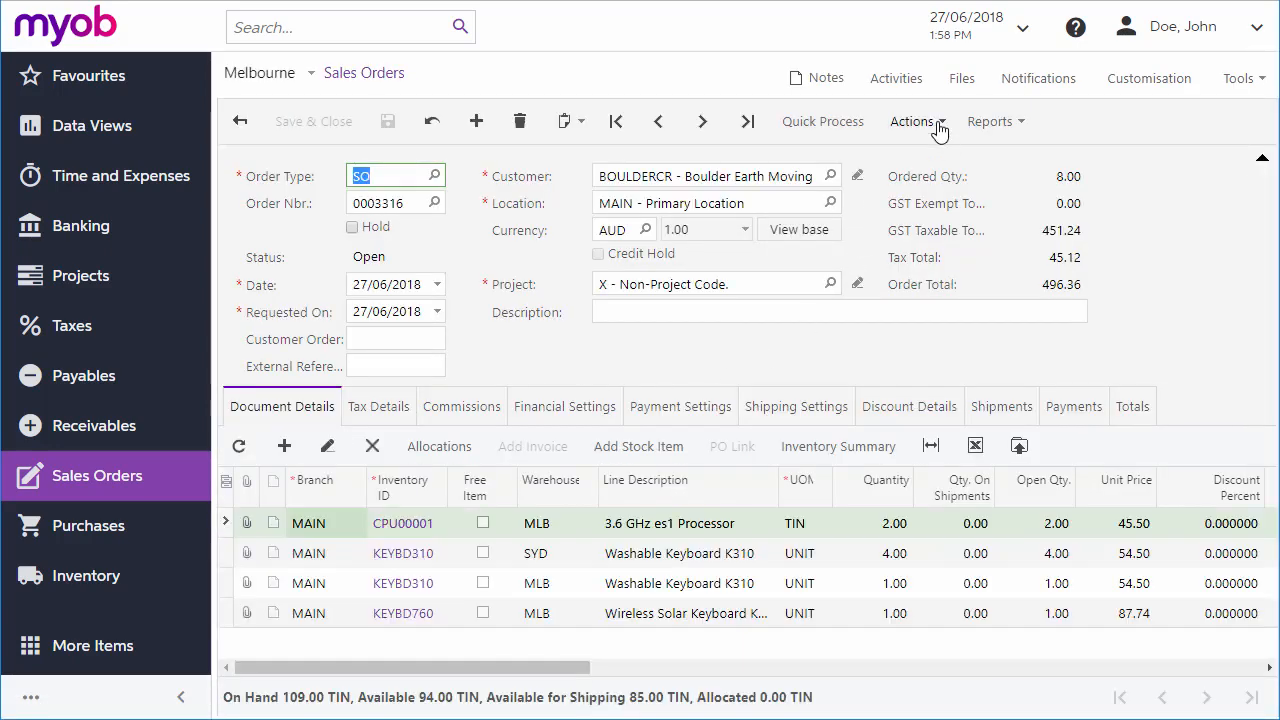
mouse_move(958, 163)
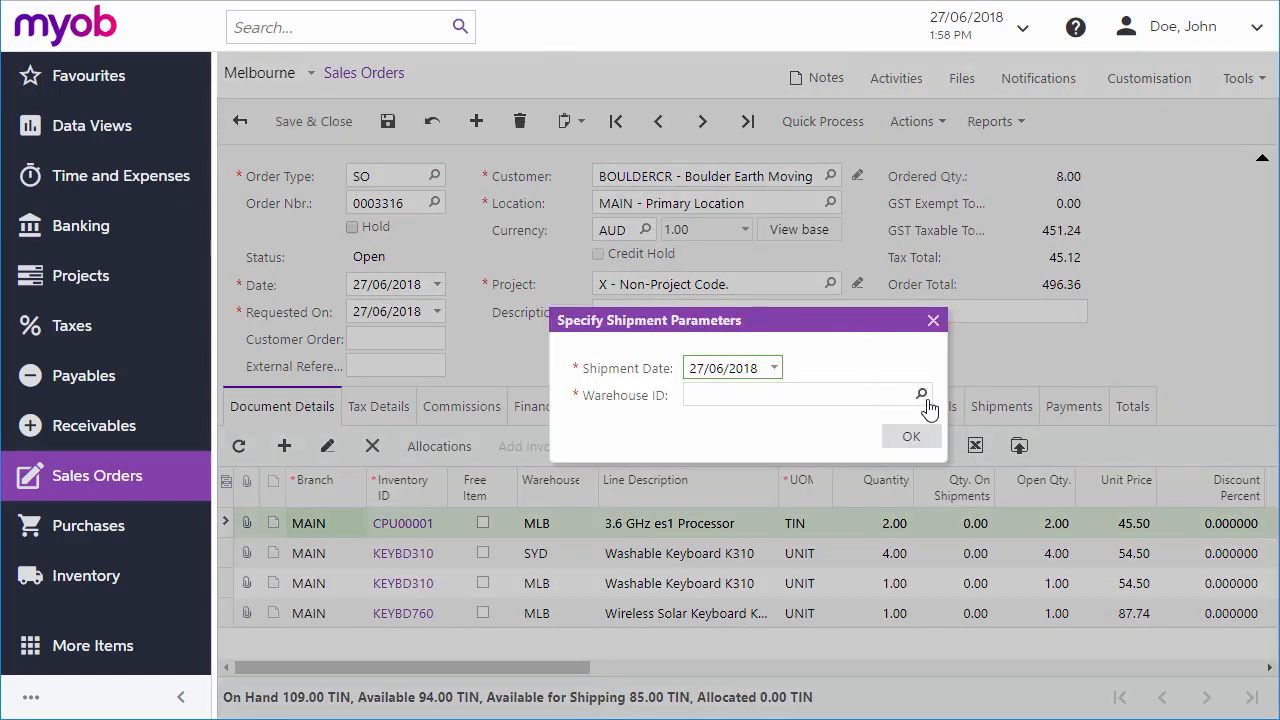
Create the shipment from MLB - Melbourne Warehouse
left_click(920, 395)
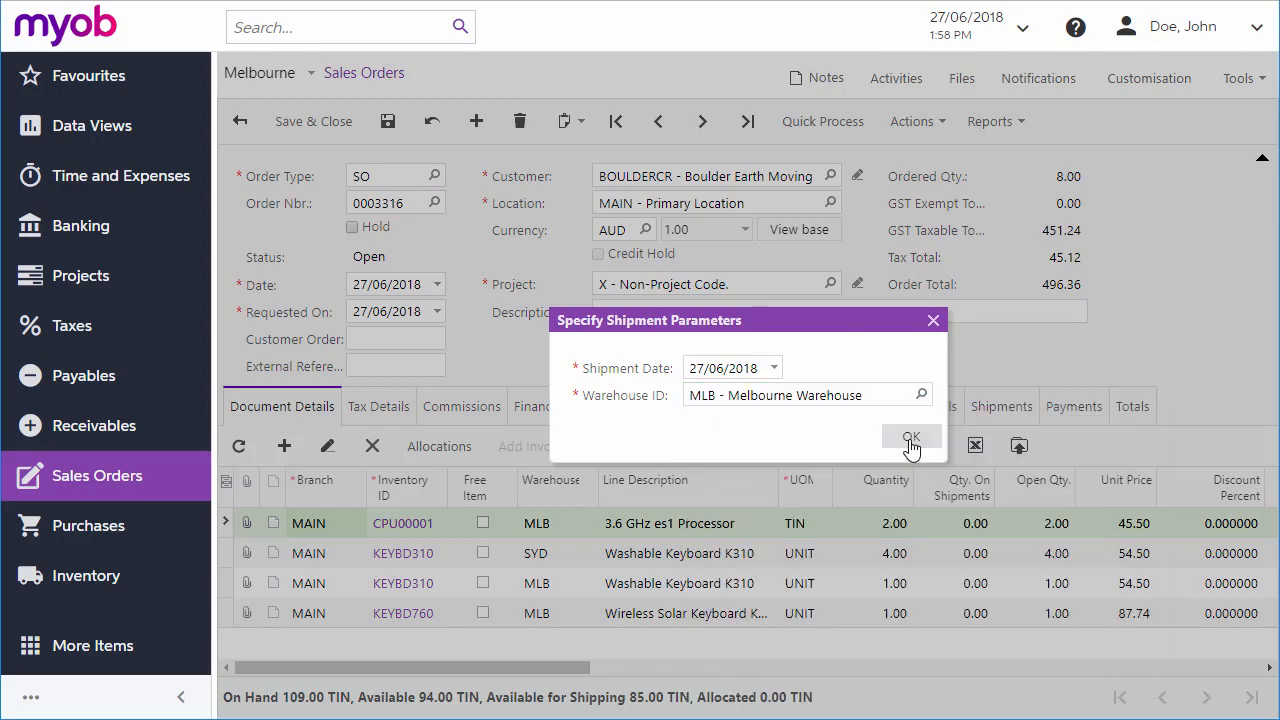
left_click(911, 438)
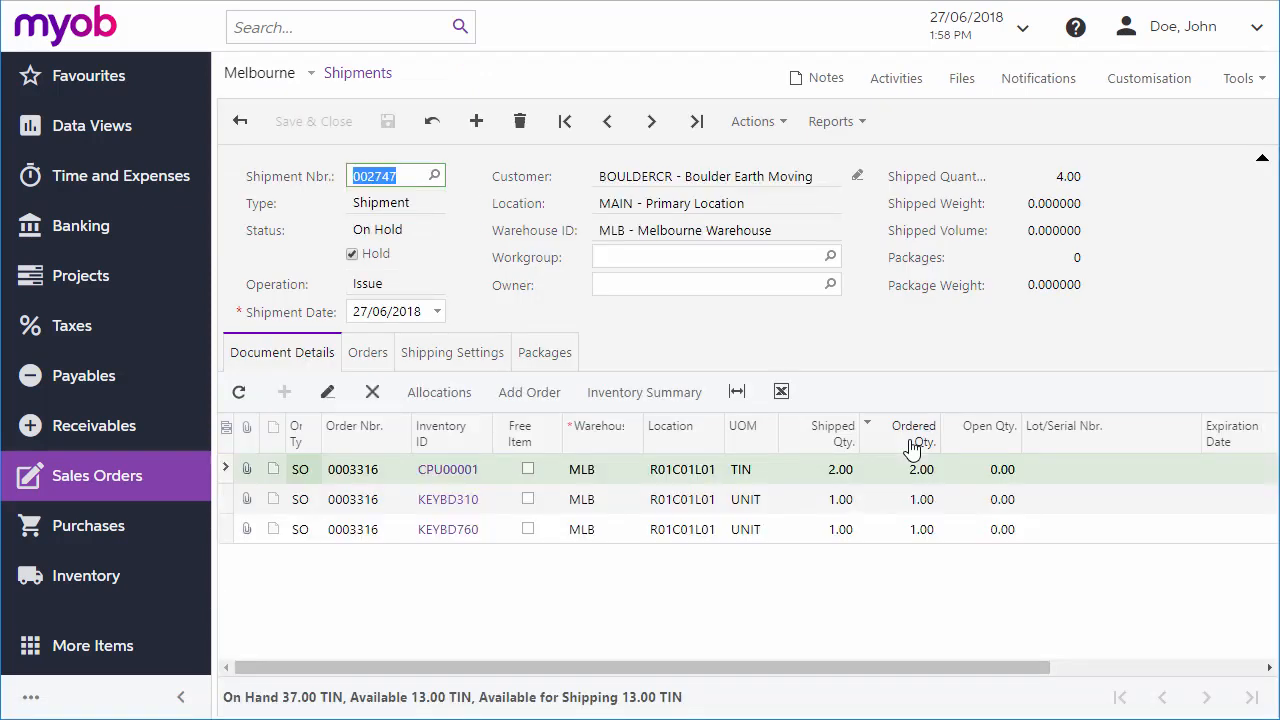
mouse_move(742, 552)
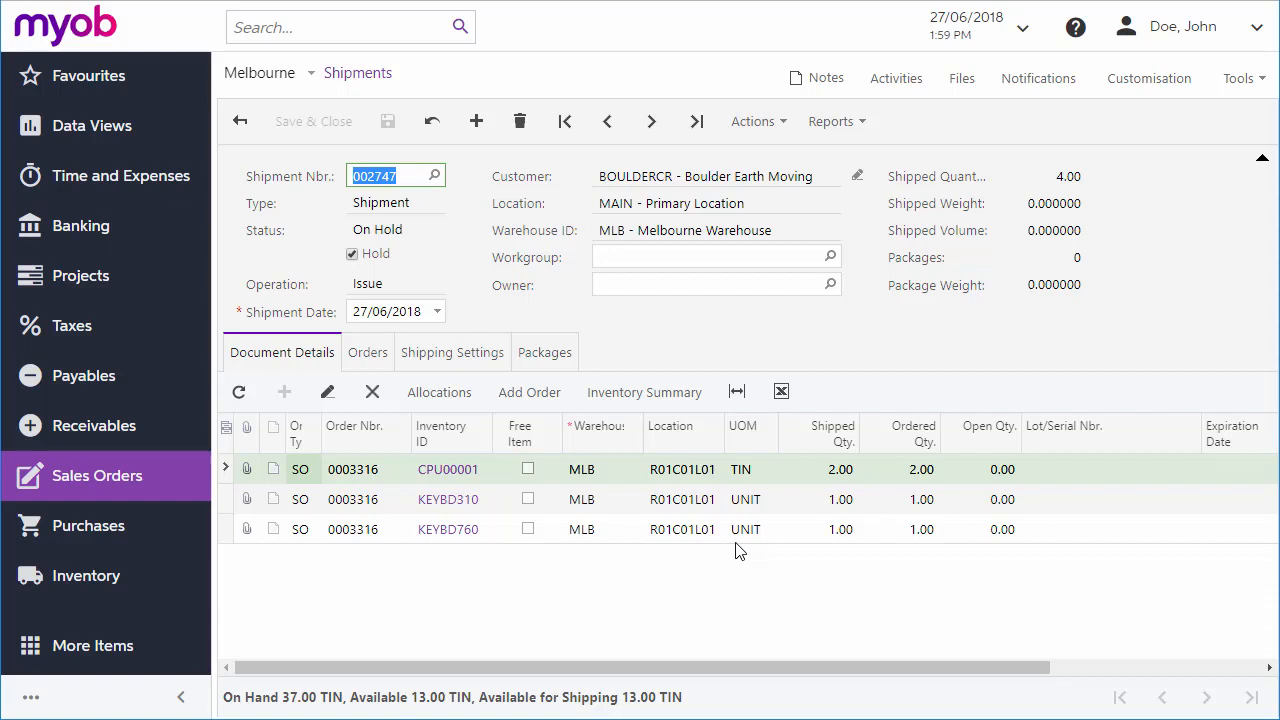
Clear the Hold checkbox on shipment 002747
left_click(752, 121)
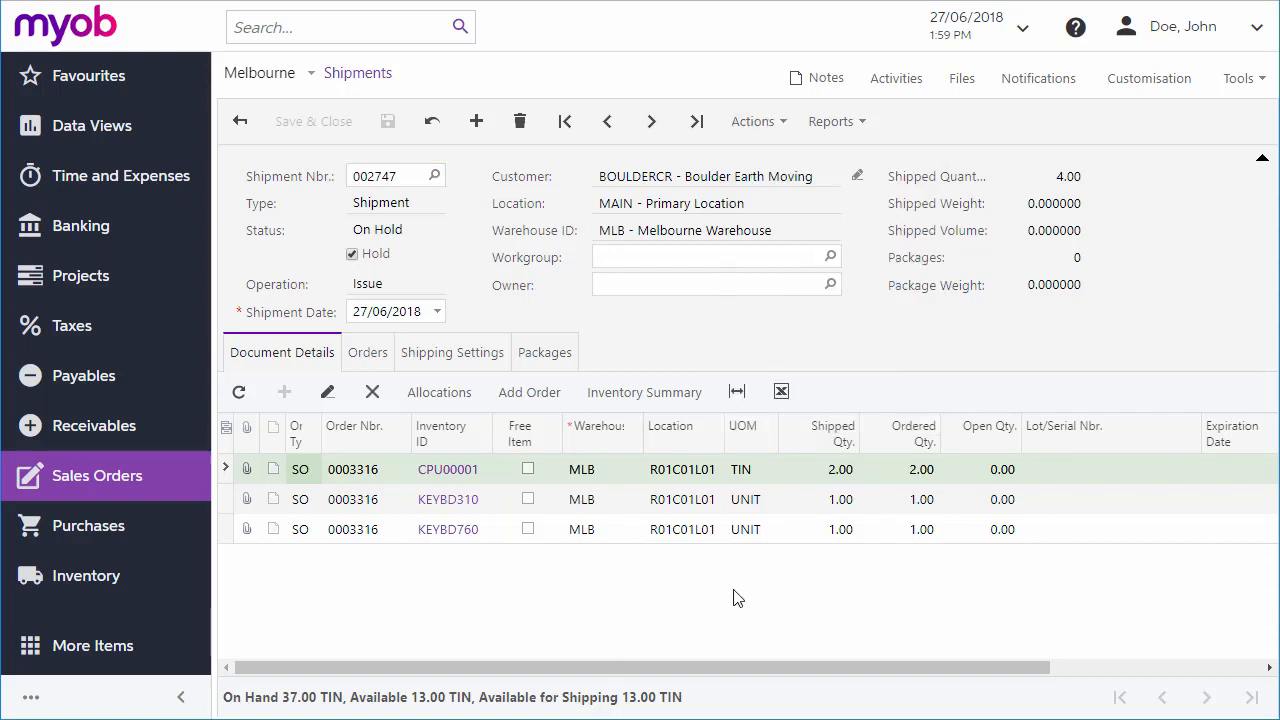
left_click(351, 253)
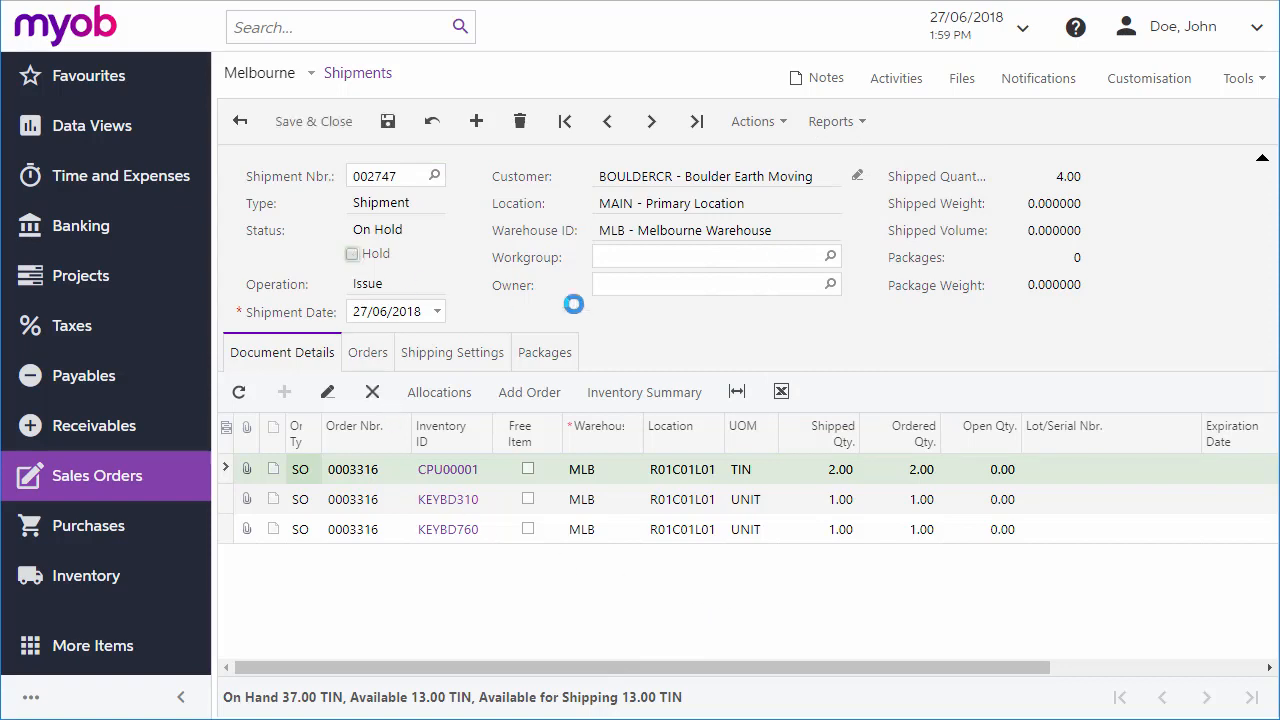
Run Confirm Shipment on shipment 002747
left_click(755, 121)
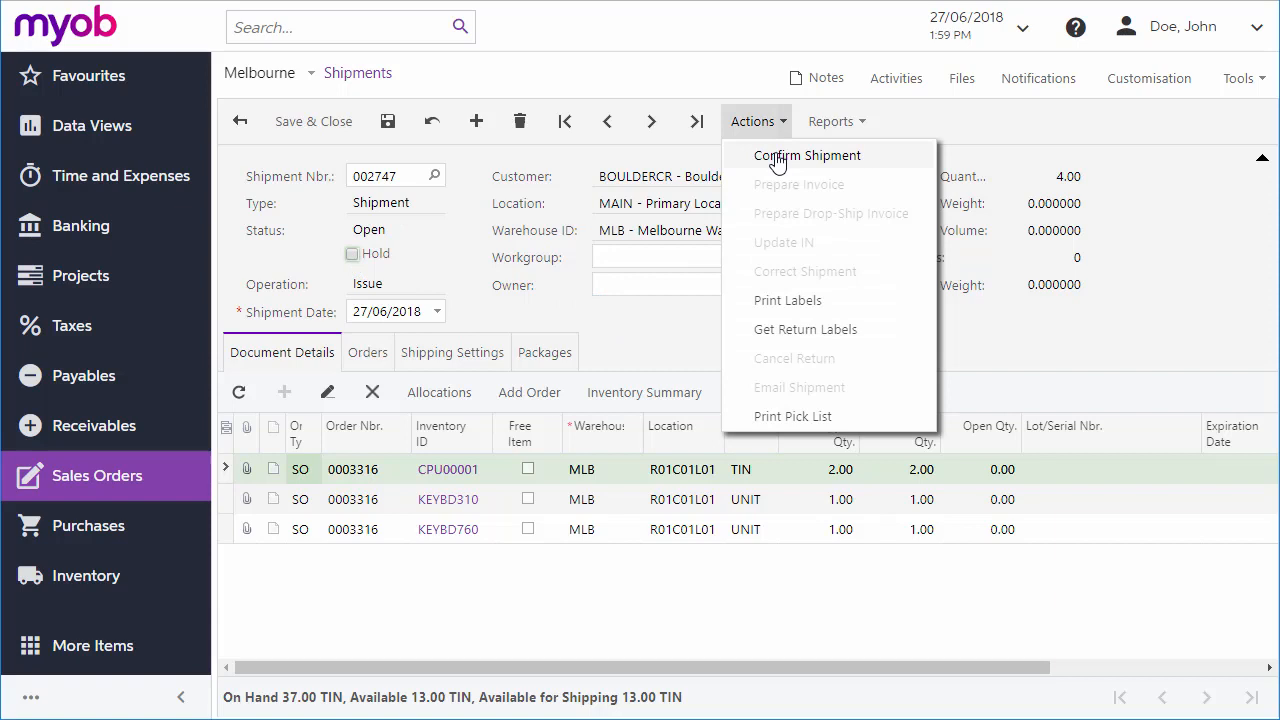
left_click(806, 155)
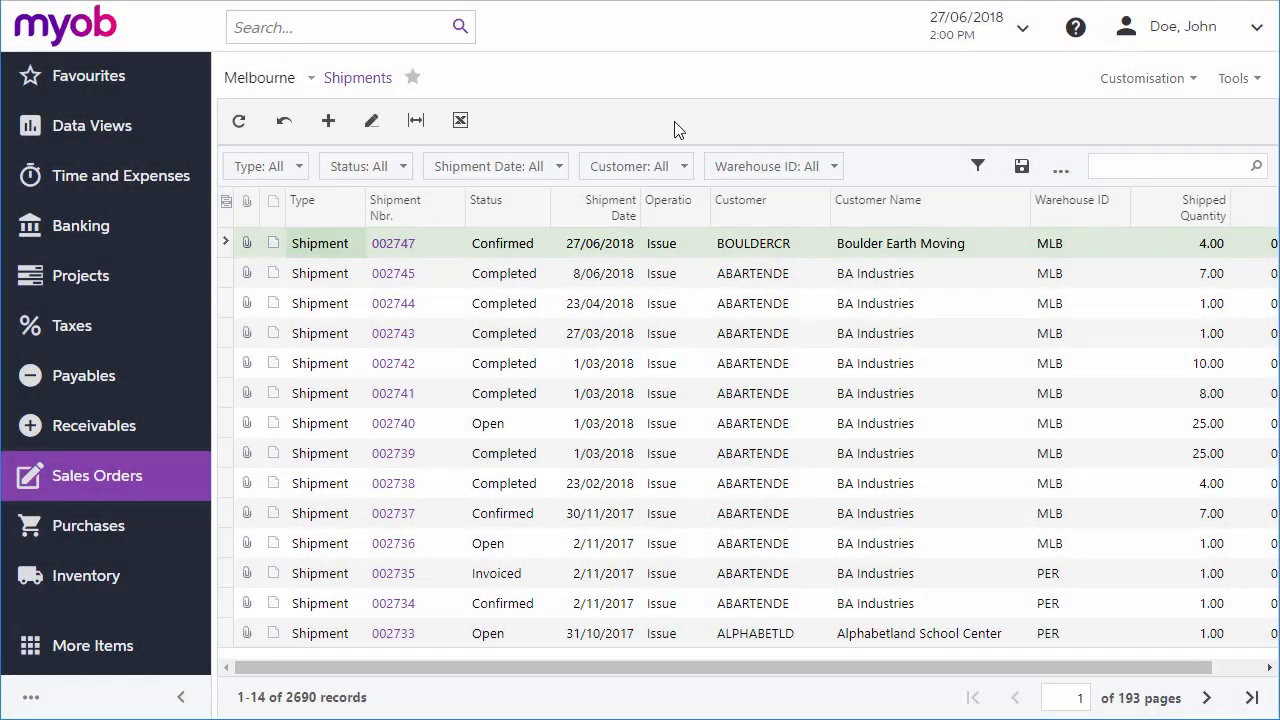
mouse_move(396, 243)
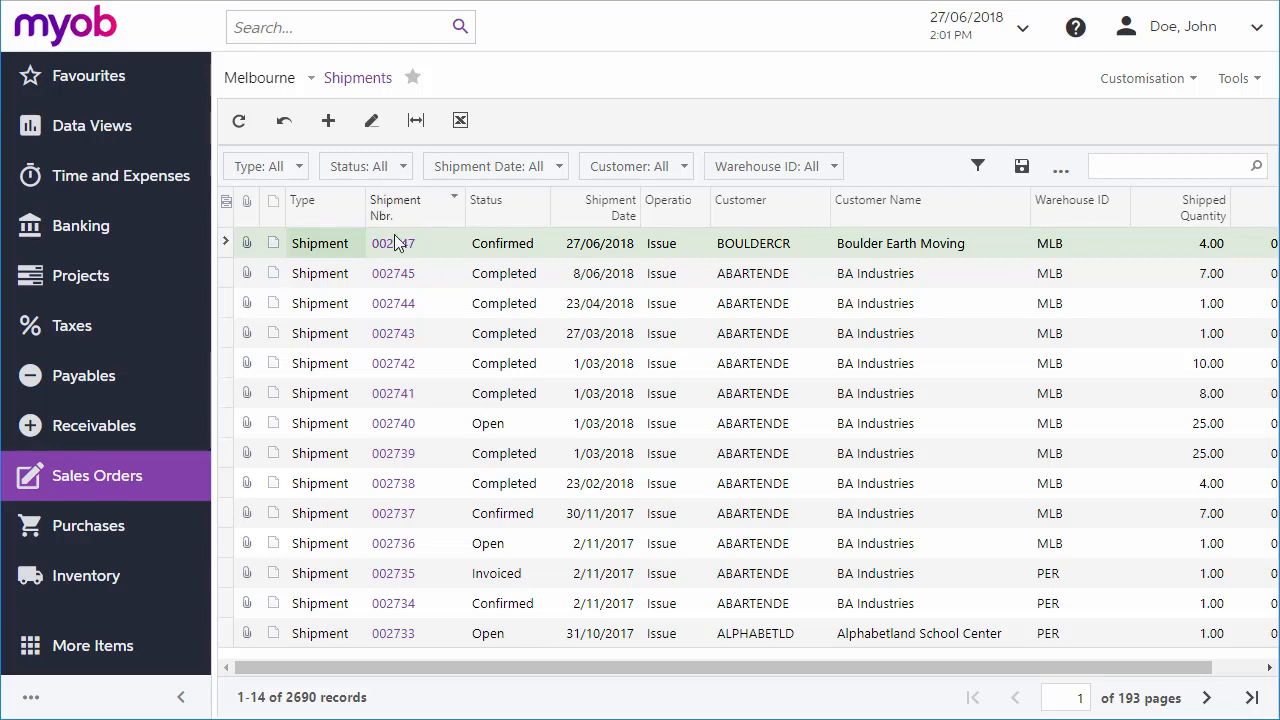
Prepare an invoice from shipment 002747
left_click(327, 120)
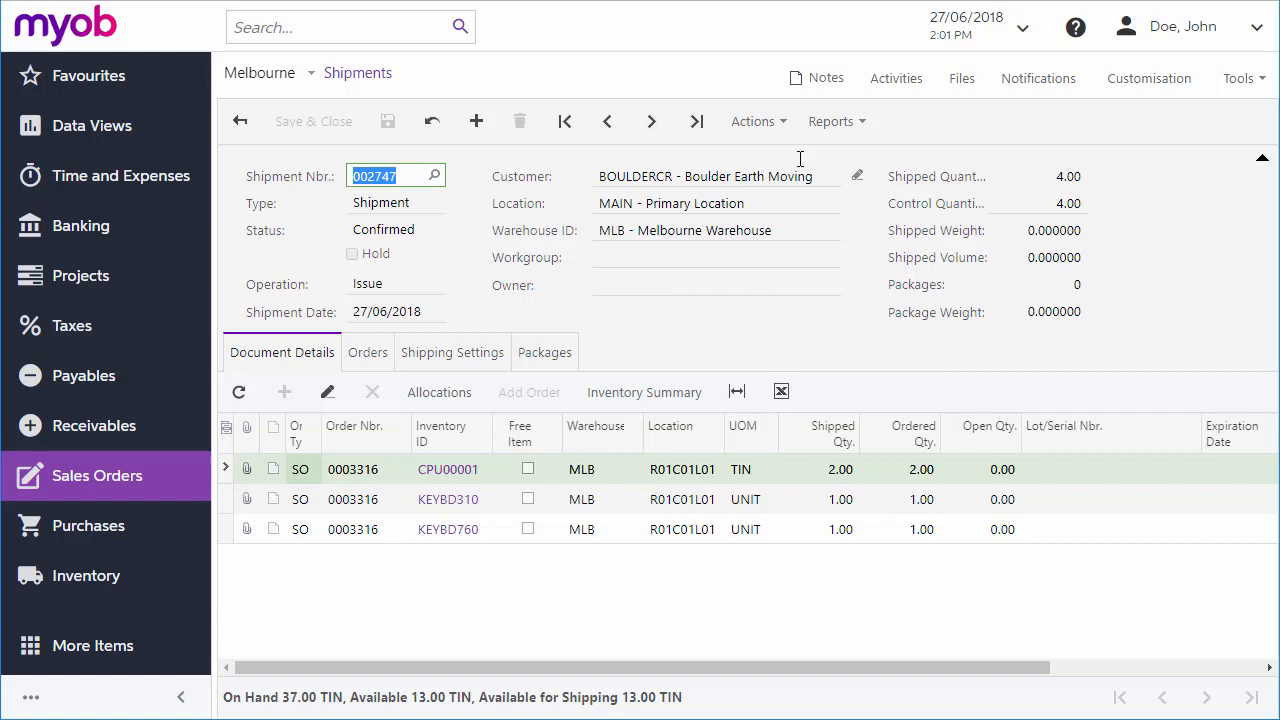
left_click(754, 121)
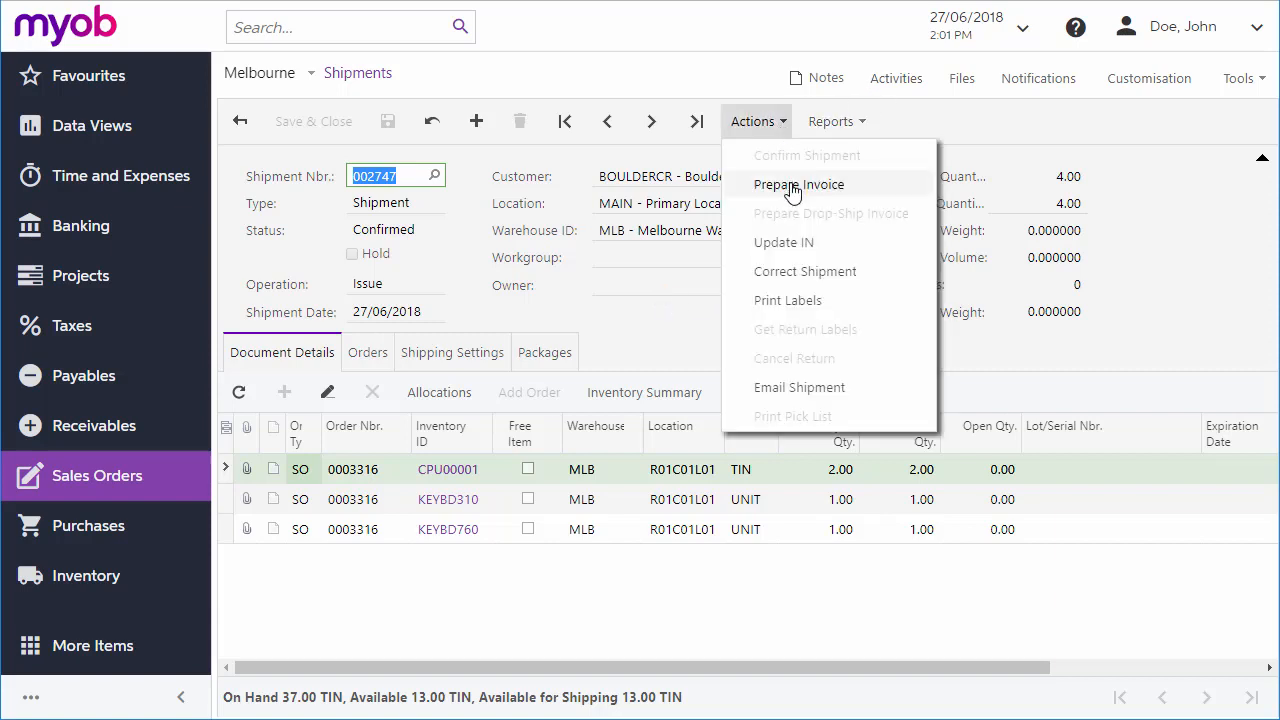
left_click(798, 184)
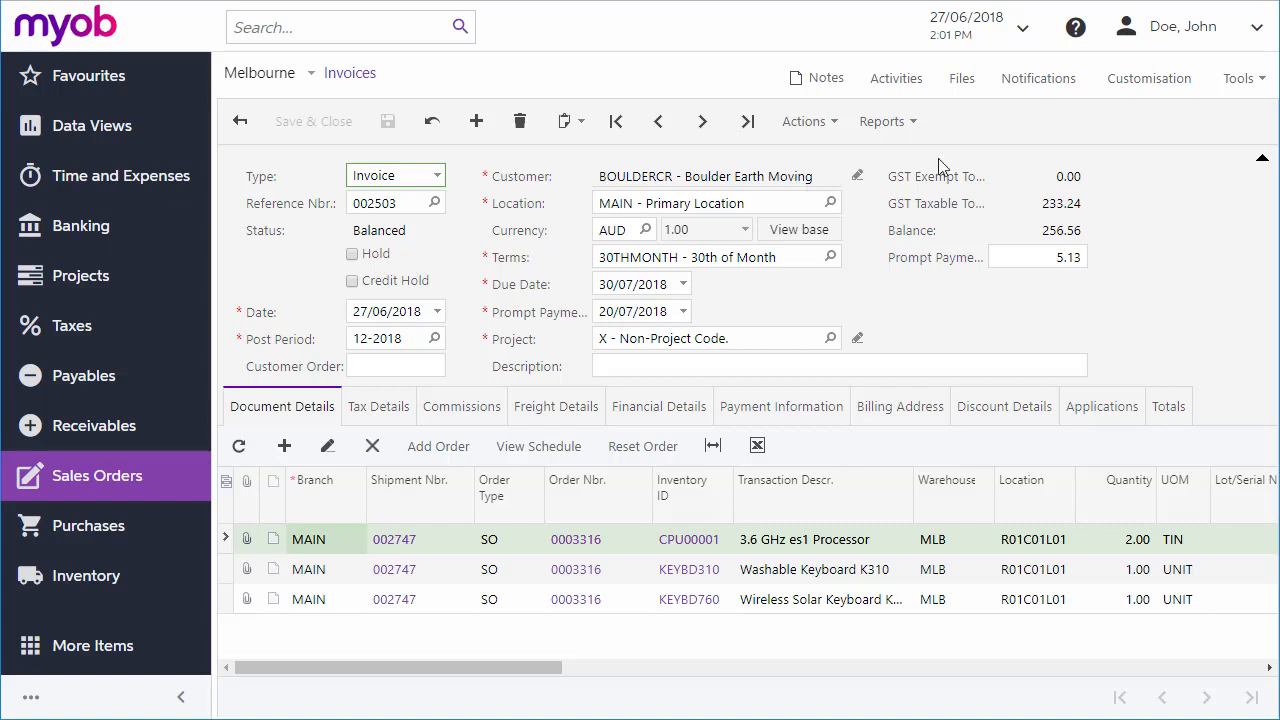
left_click(882, 121)
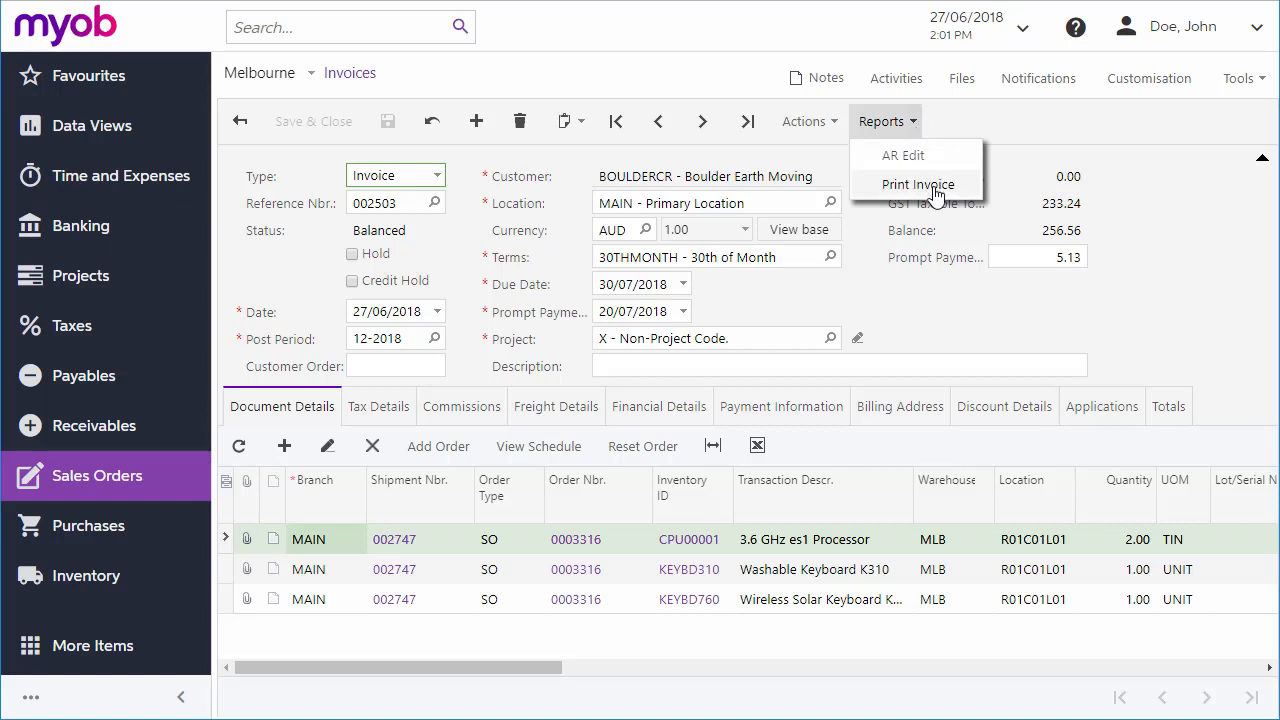
left_click(805, 121)
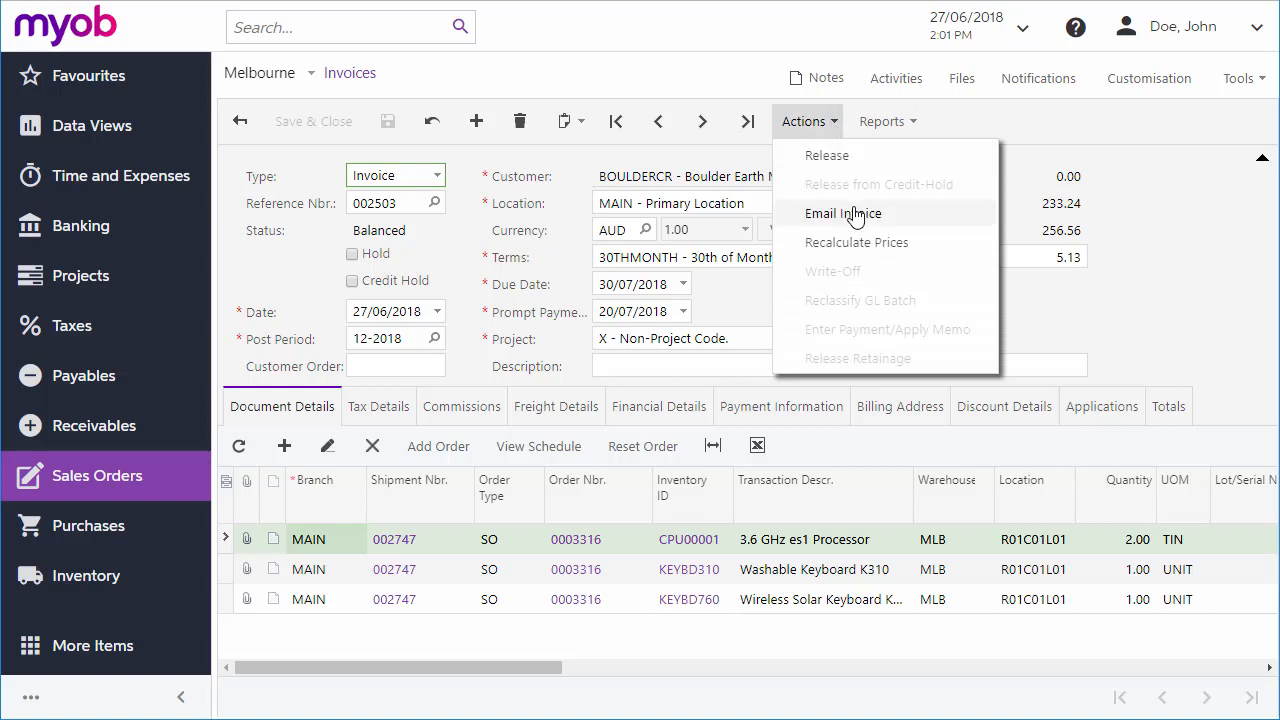
mouse_move(856, 218)
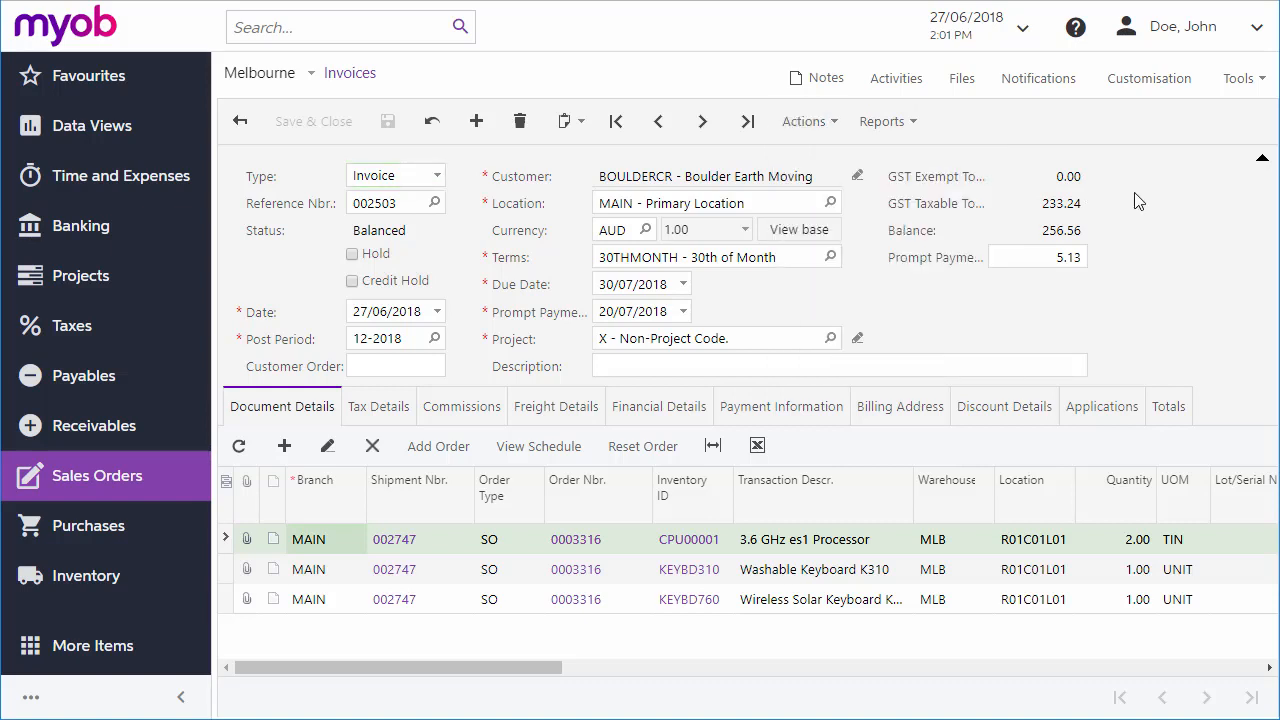
mouse_move(907, 193)
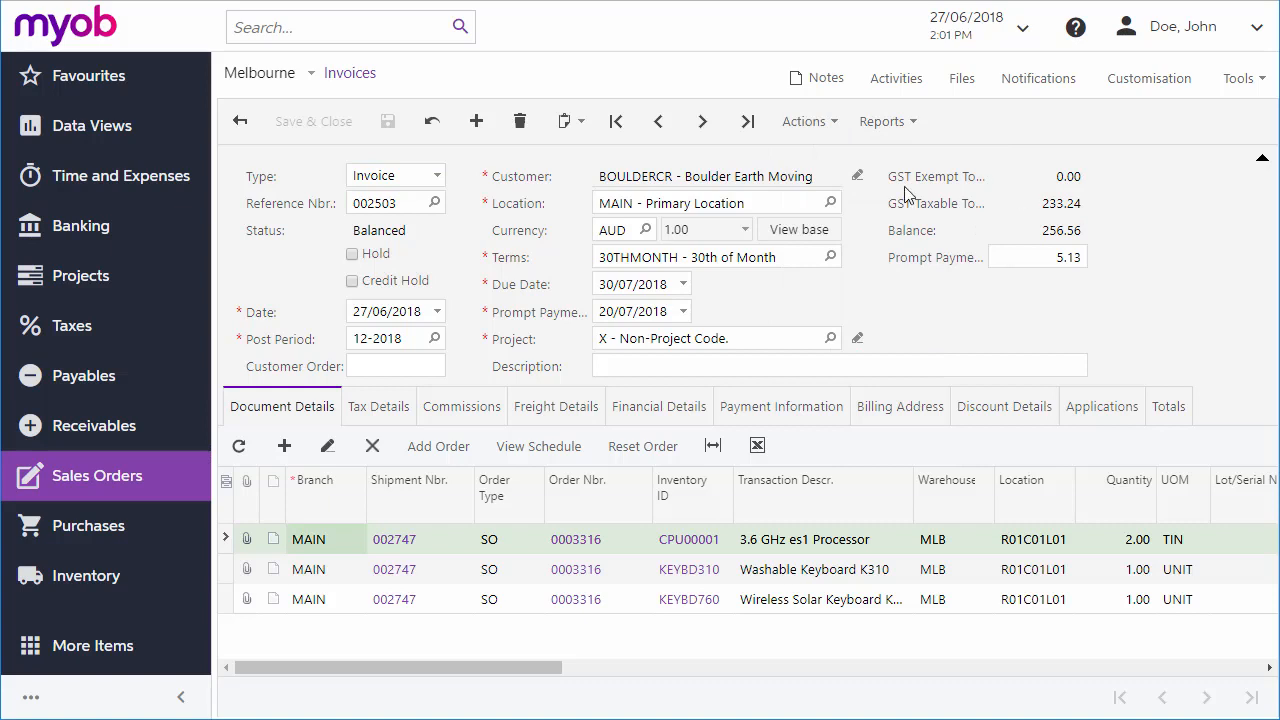
Release invoice 002503 from its Actions menu
left_click(803, 121)
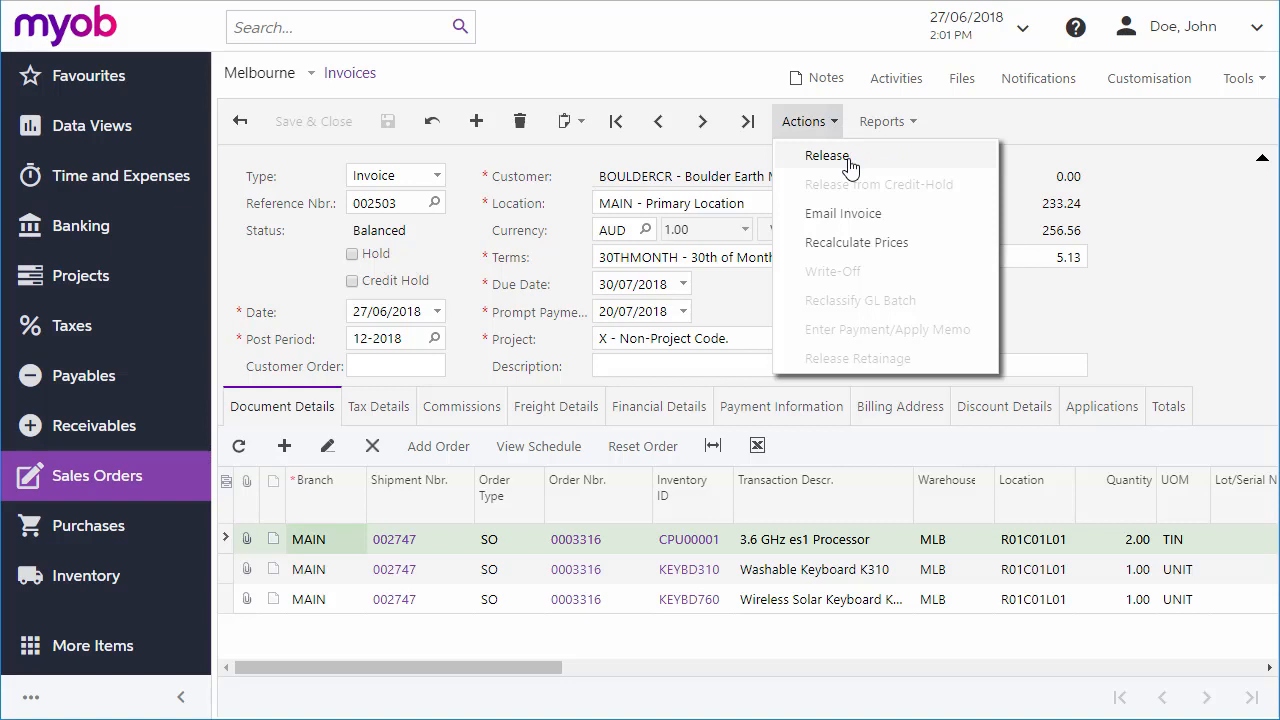
left_click(825, 155)
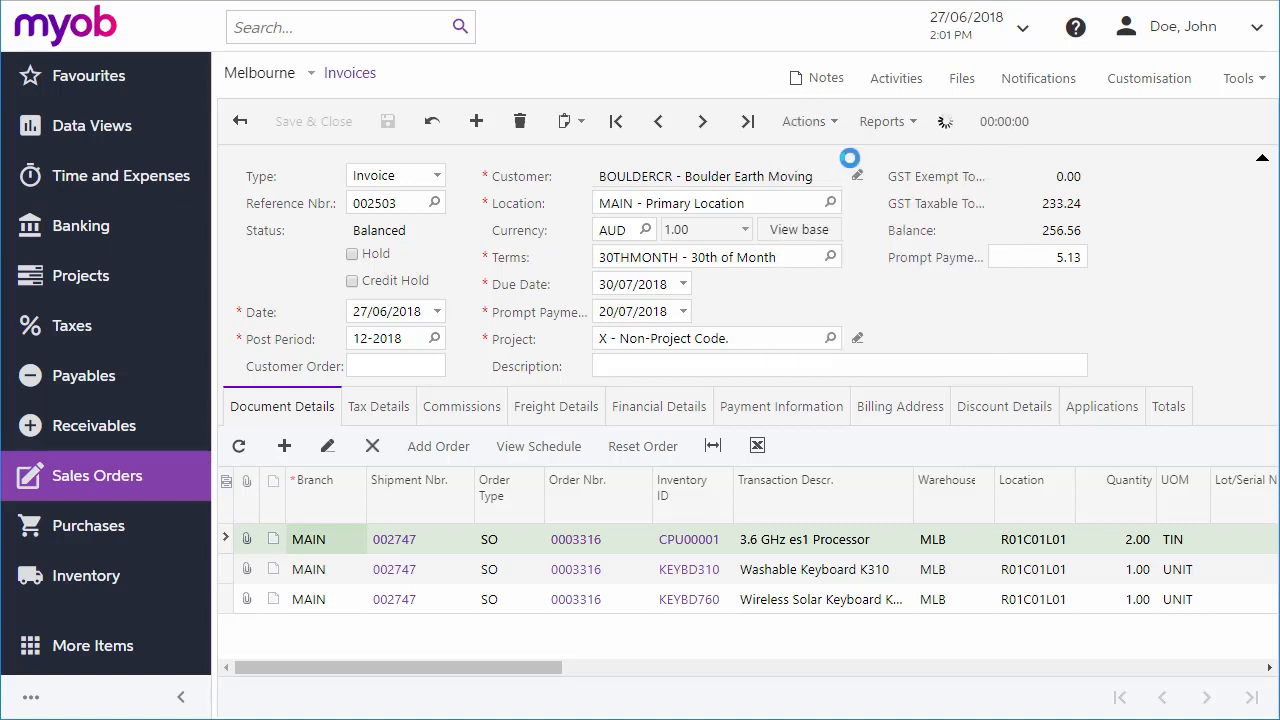